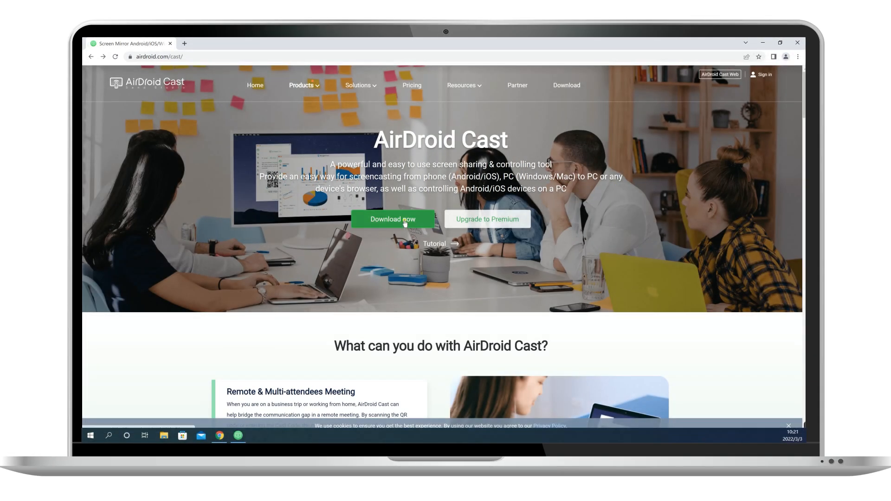
Download AirDroid Cast for the computer with the green Download now button
left_click(393, 219)
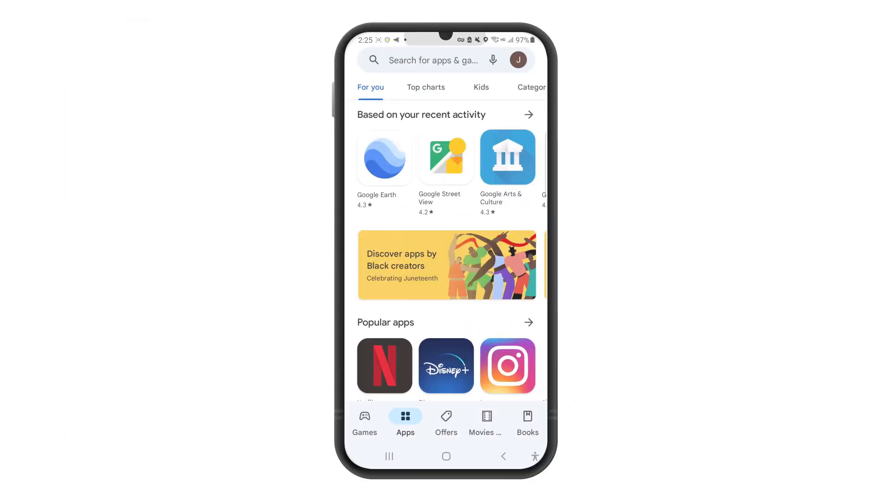
Search Google Play for 'AirDroid' and choose the 'airdroid cast' suggestion
type("AirDroid")
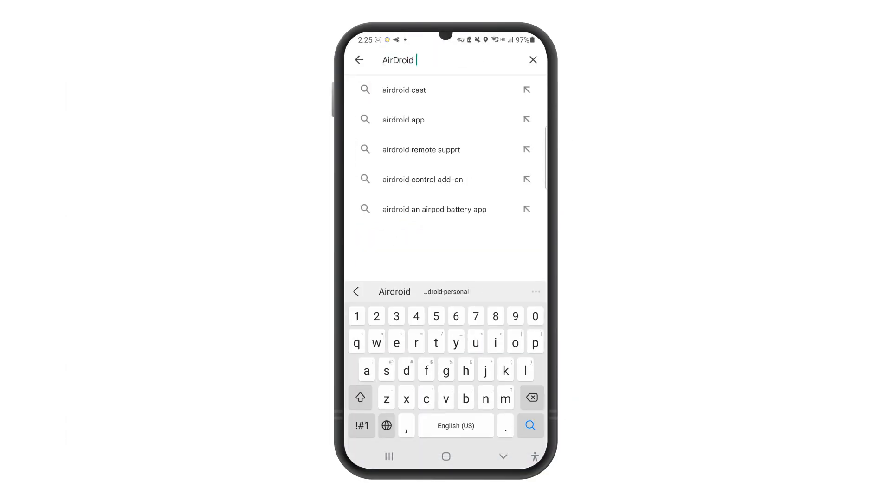
left_click(404, 90)
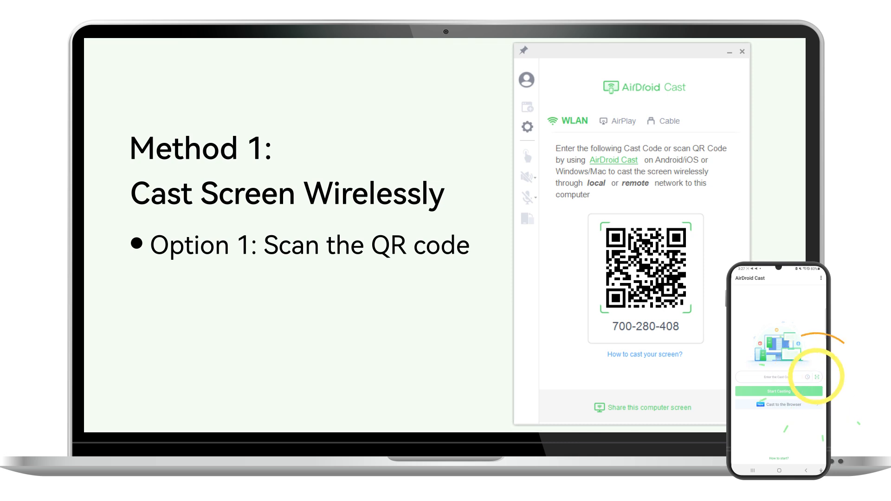
Scan the QR code and start casting with cast code 700-280-408
left_click(818, 377)
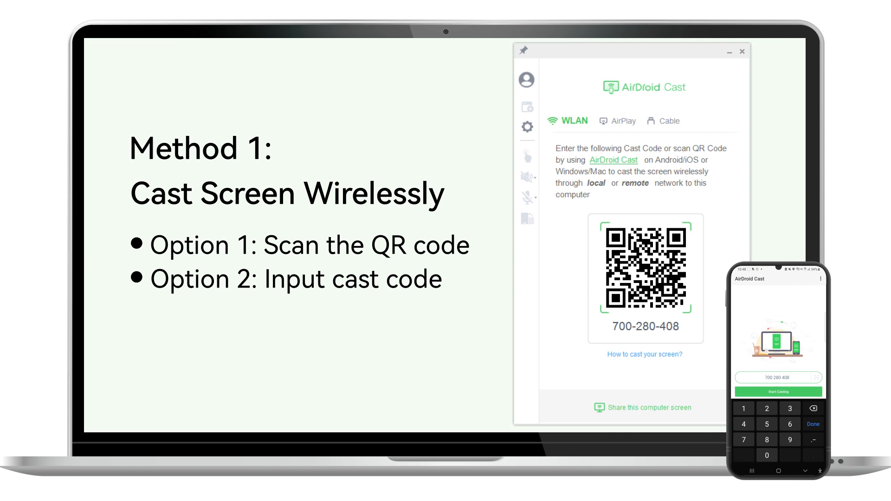
left_click(778, 392)
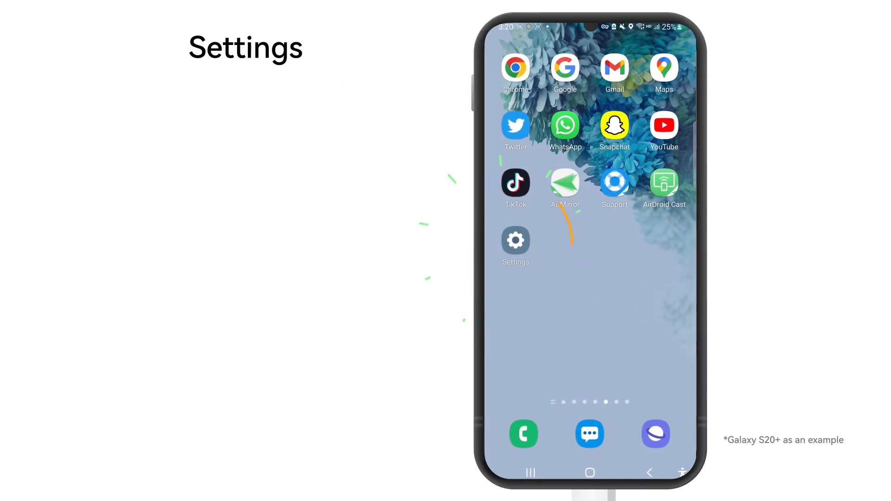
Unlock Developer options via Build number, then enable and confirm USB debugging
left_click(515, 240)
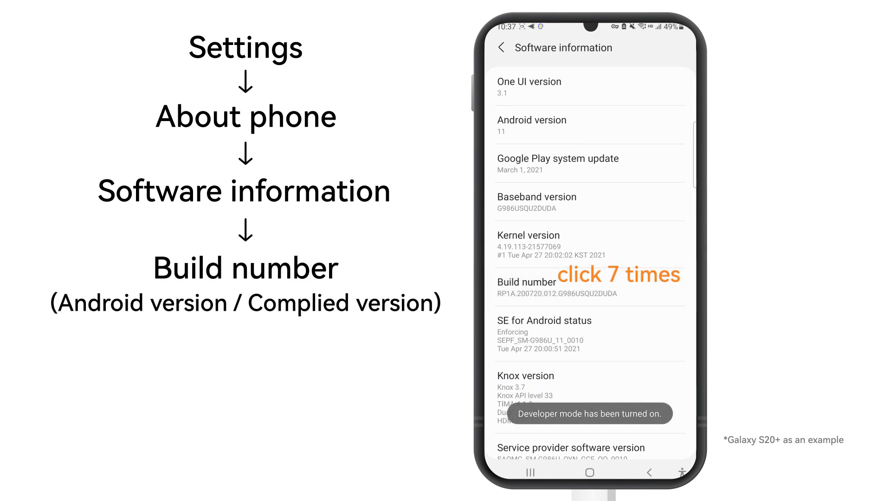
left_click(501, 48)
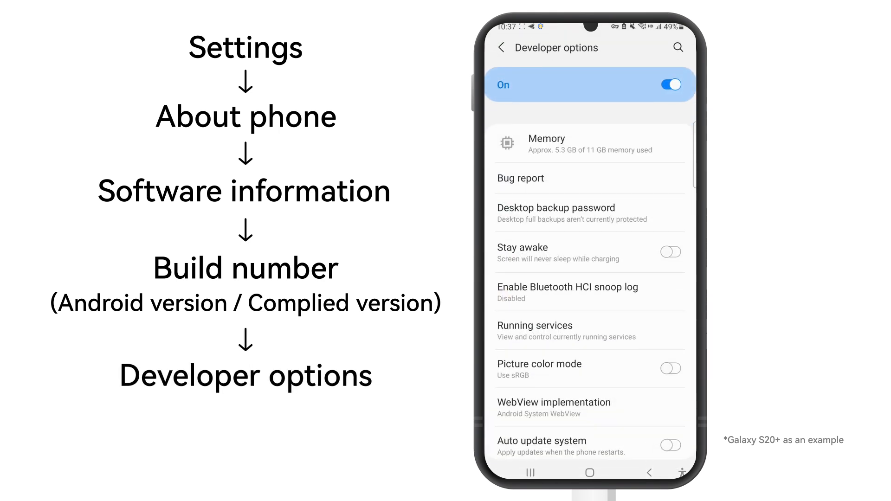
scroll("down", 3)
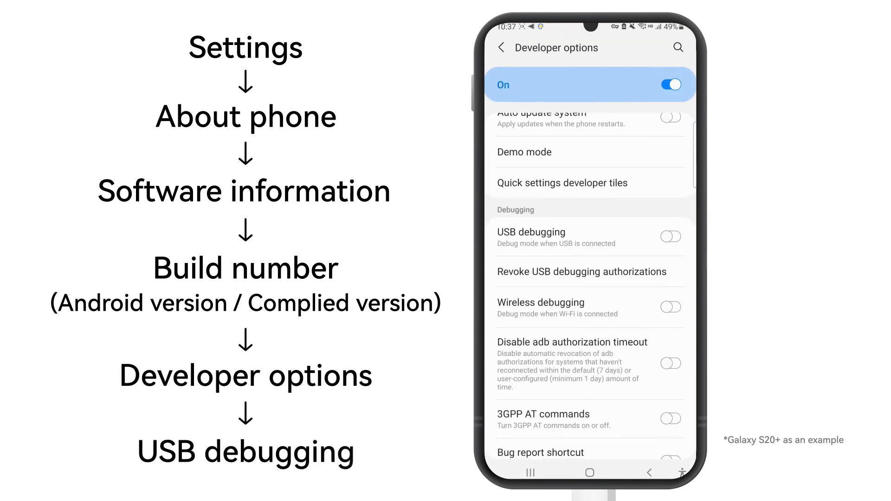
left_click(670, 236)
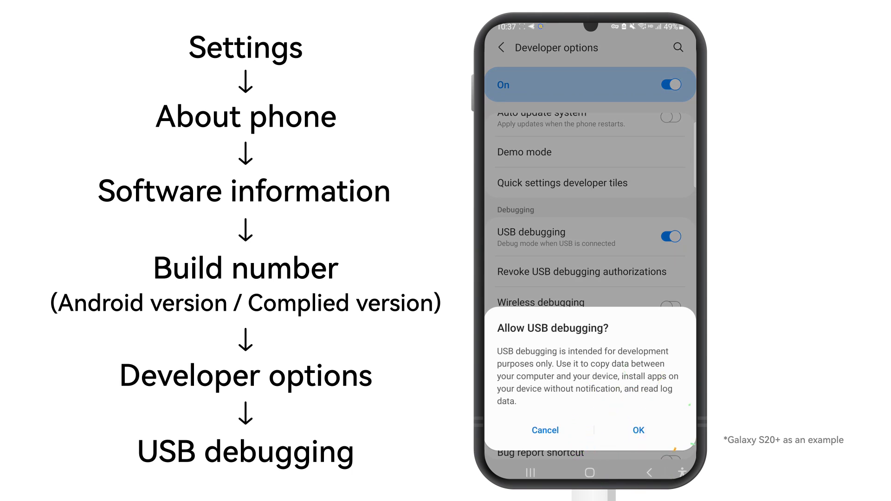
left_click(639, 430)
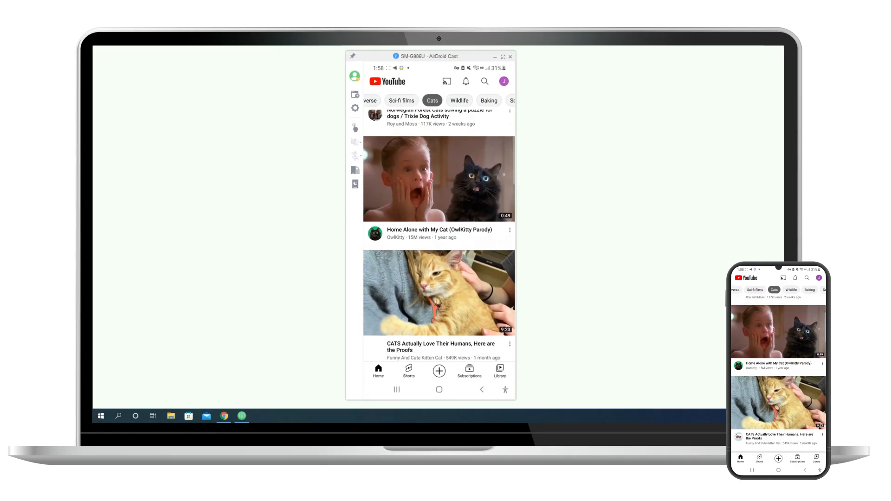
Maximize the mirroring window so the landscape video fills the screen
scroll("down", 3)
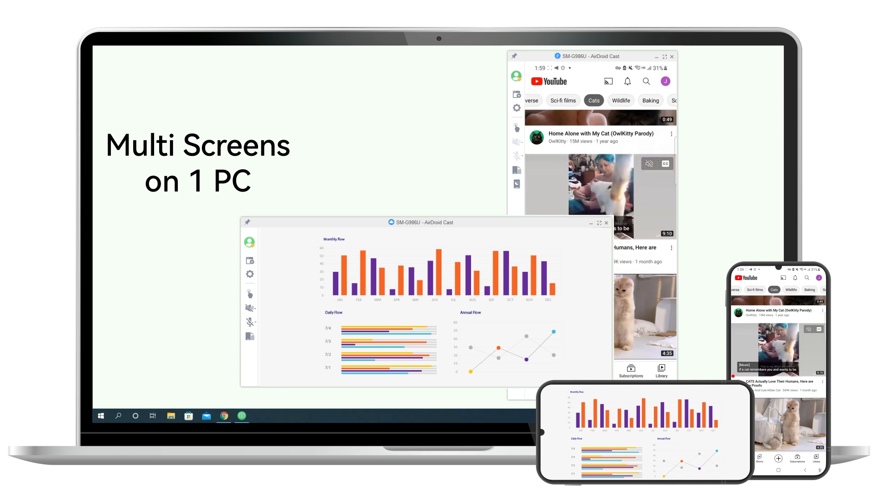
left_click(763, 100)
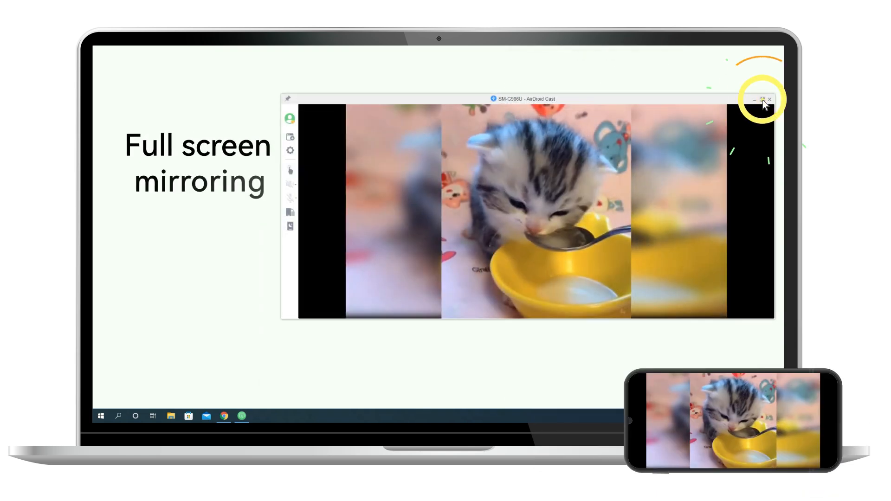
left_click(763, 100)
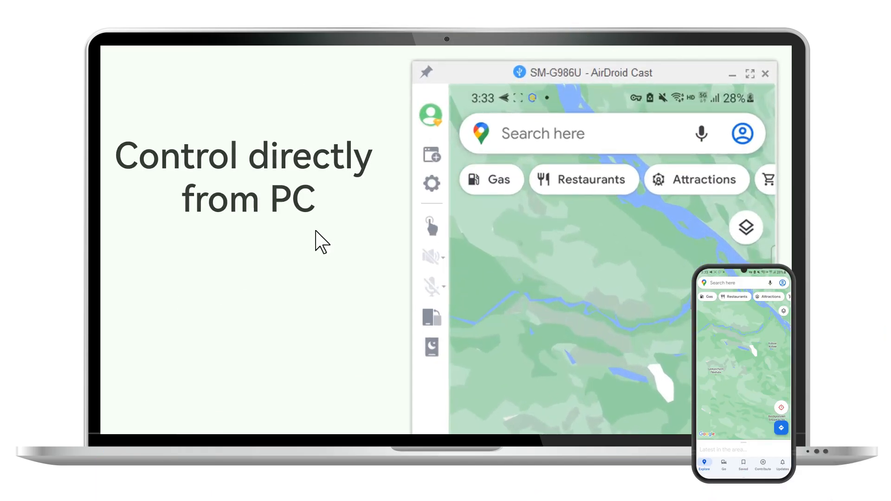
mouse_move(430, 228)
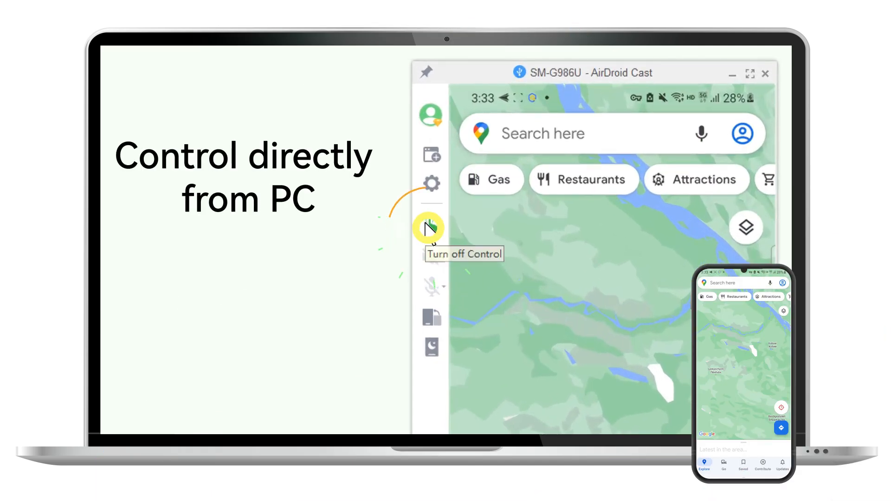
Turn on control of the mirrored Google Maps phone with the sidebar hand icon
left_click(431, 228)
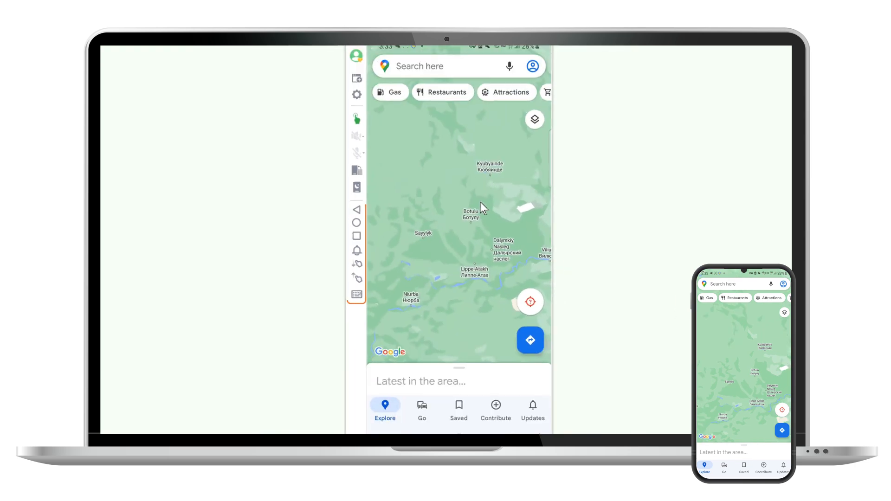
Go back, show recent apps, and open notifications using the sidebar buttons
left_click(356, 214)
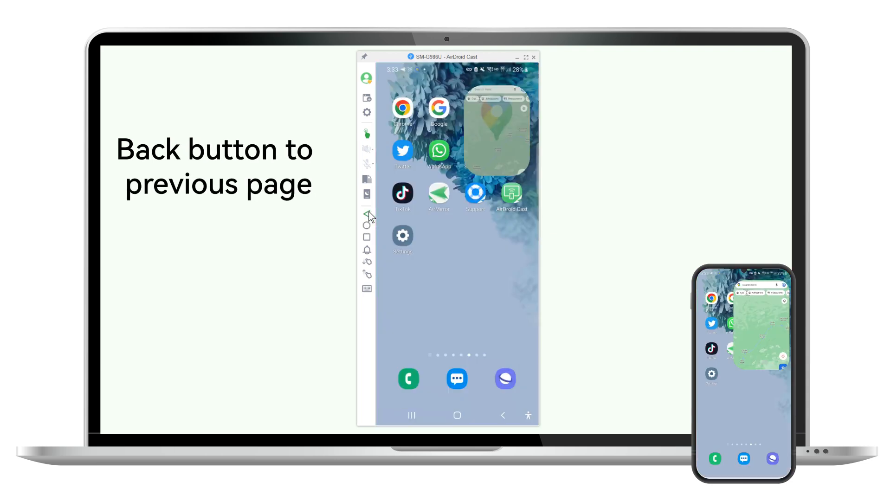
left_click(367, 214)
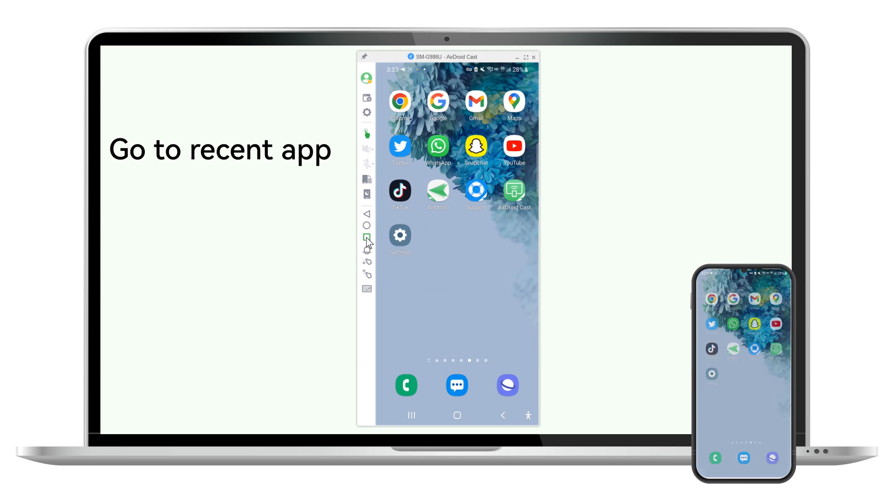
left_click(366, 238)
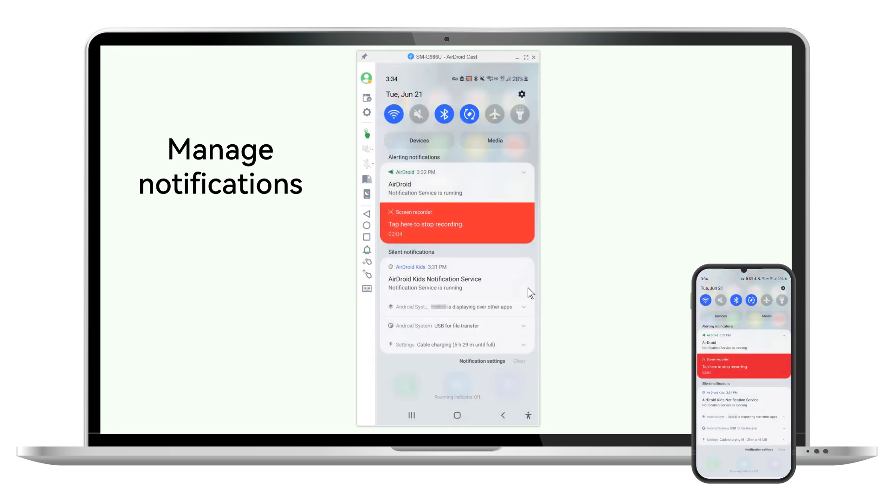
left_click(366, 274)
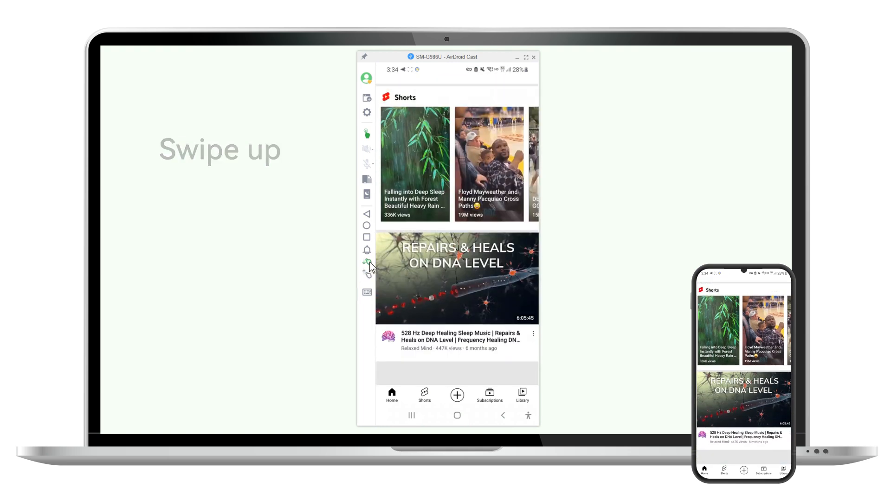
Swipe through YouTube and type 'America' into the Maps search bar remotely
scroll("down", 3)
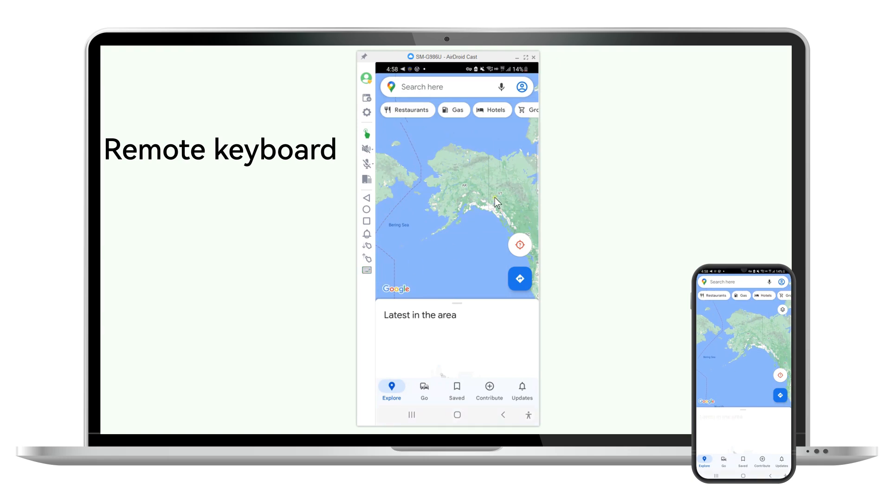
type("Am")
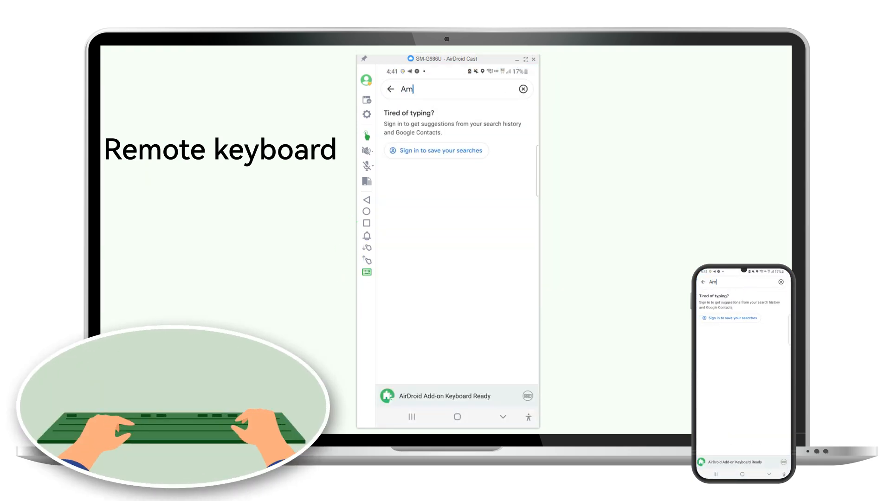
type("America")
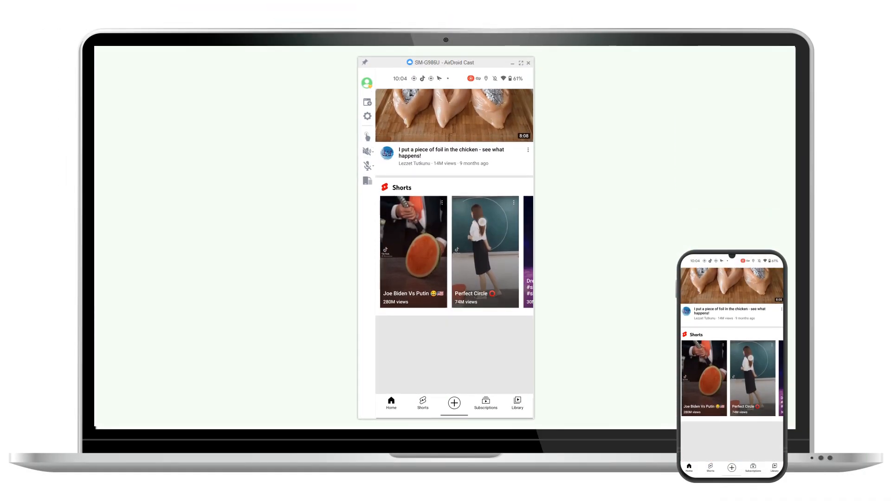
Scroll down the mirrored YouTube feed to reveal more videos
scroll("down", 3)
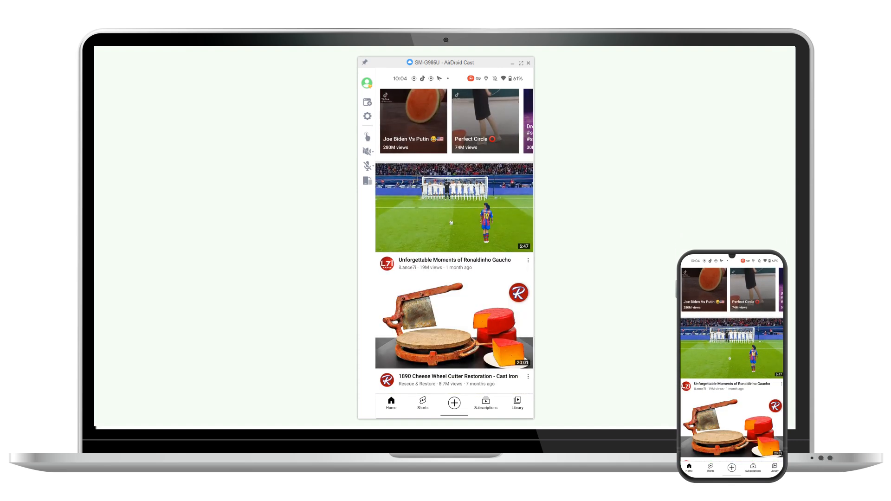
scroll("down", 3)
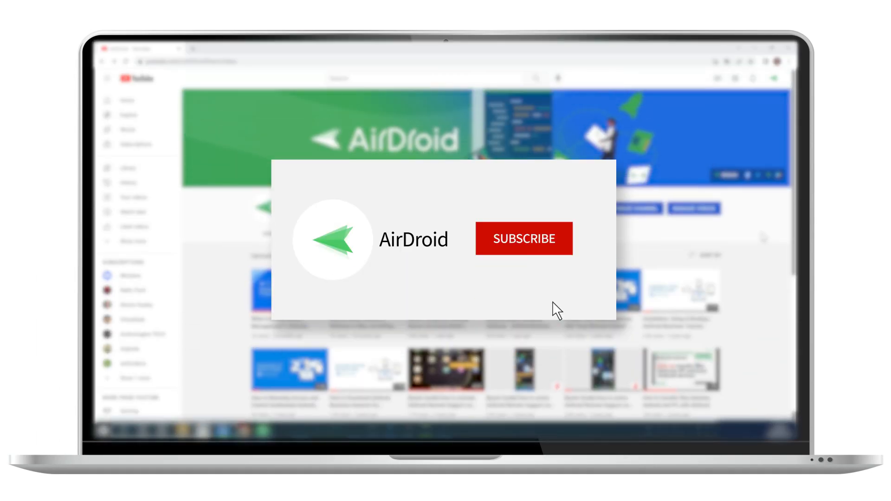
Subscribe to the AirDroid channel using the red SUBSCRIBE button
left_click(524, 239)
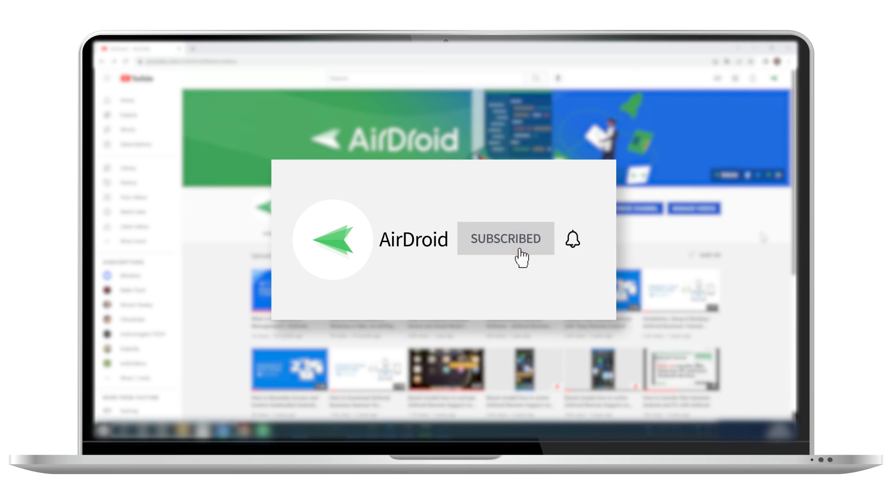